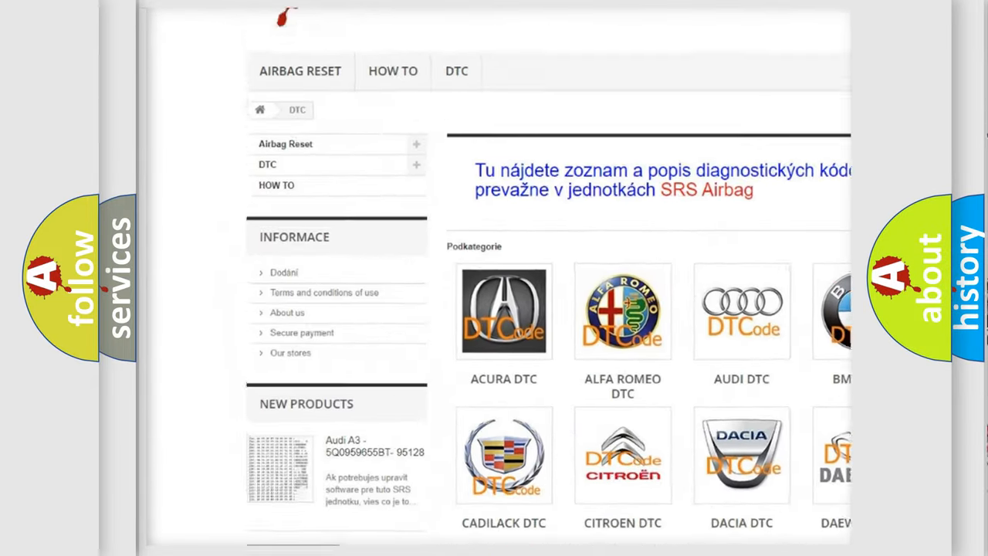
scroll("down", 3)
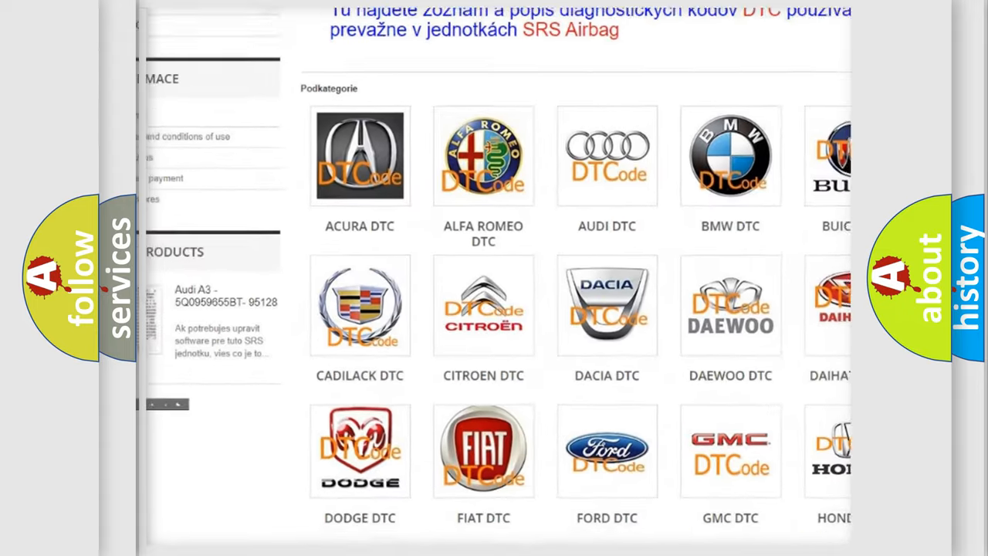
scroll("down", 3)
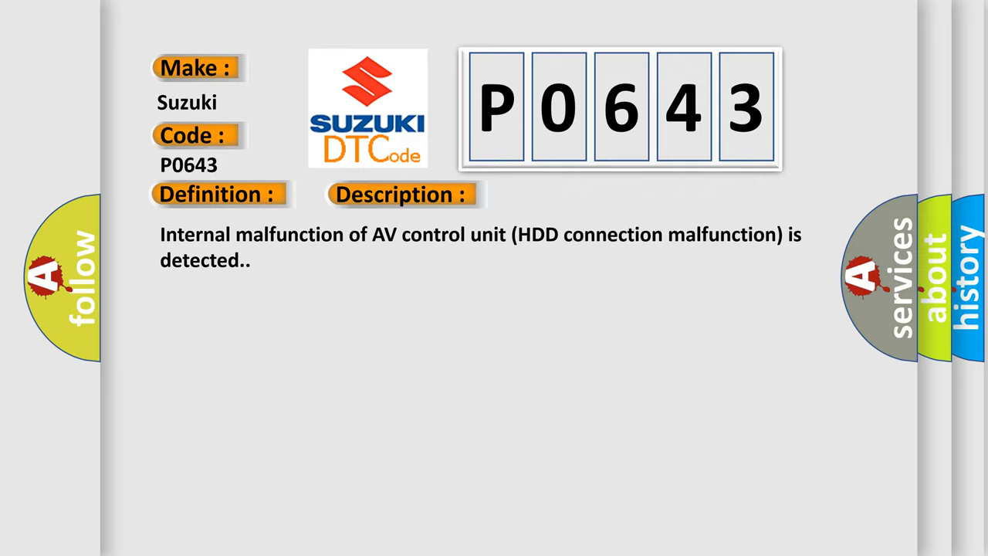
left_click(568, 195)
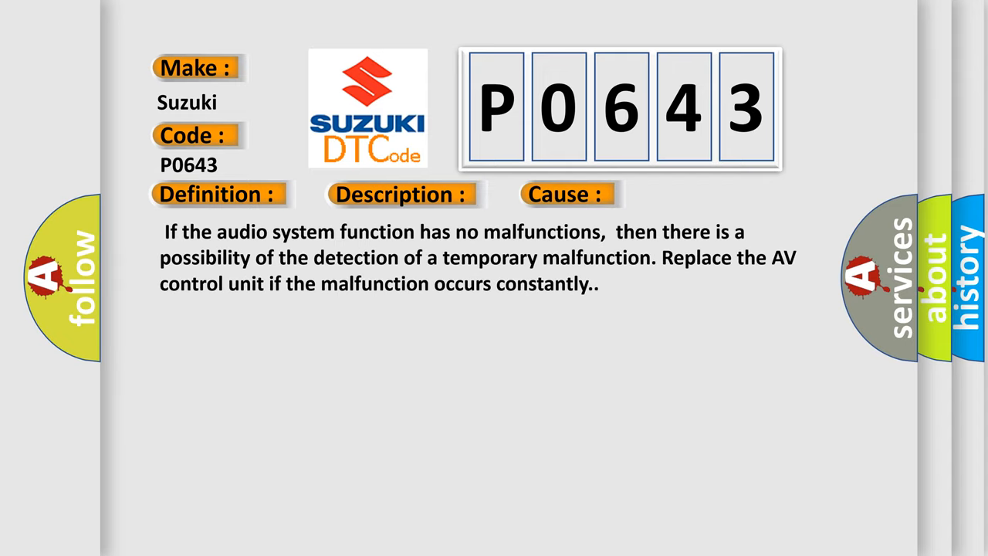